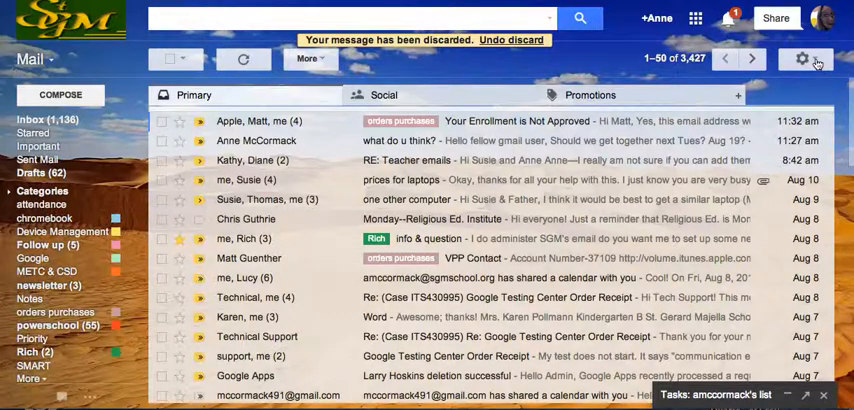
- Go from the inbox to Gmail's general Settings page via the gear menu
{"action": "left_click", "coordinate": [804, 58]}
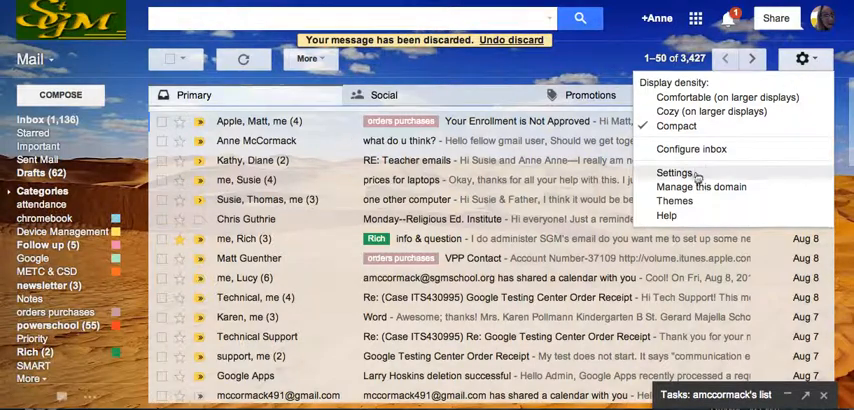
{"action": "left_click", "coordinate": [674, 172]}
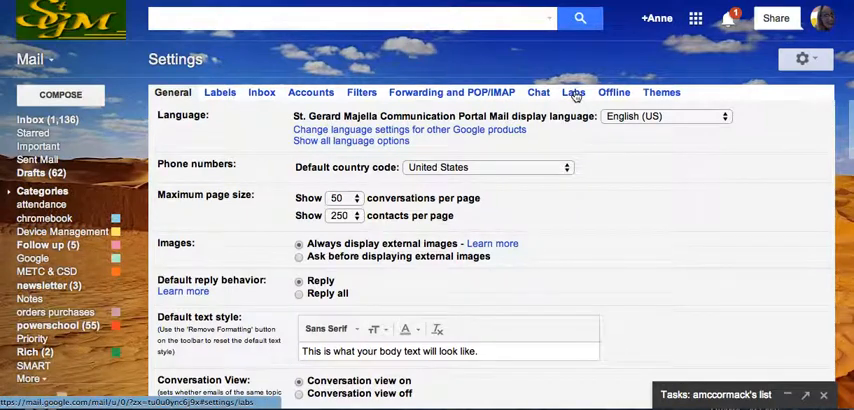
- In Labs, enable Google Maps previews in mail and Undo Send, then save the changes
{"action": "left_click", "coordinate": [572, 92]}
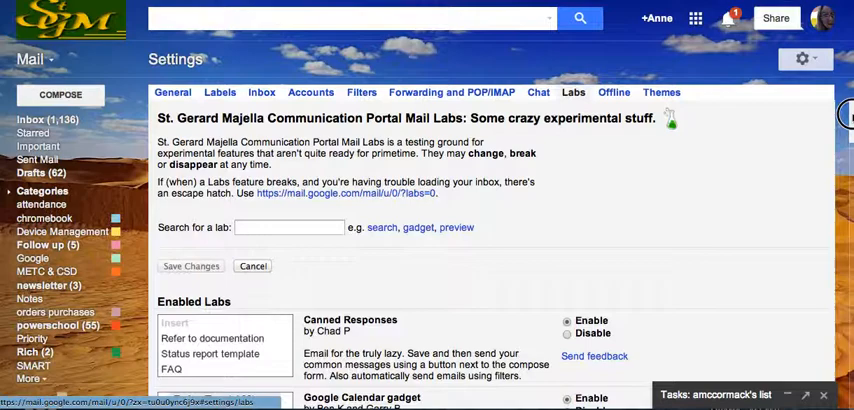
{"action": "scroll", "scroll_direction": "down", "scroll_amount": 3}
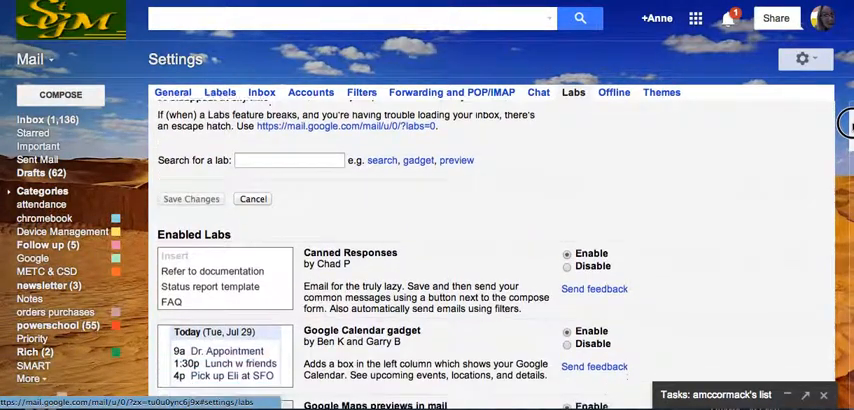
{"action": "scroll", "scroll_direction": "down", "scroll_amount": 3}
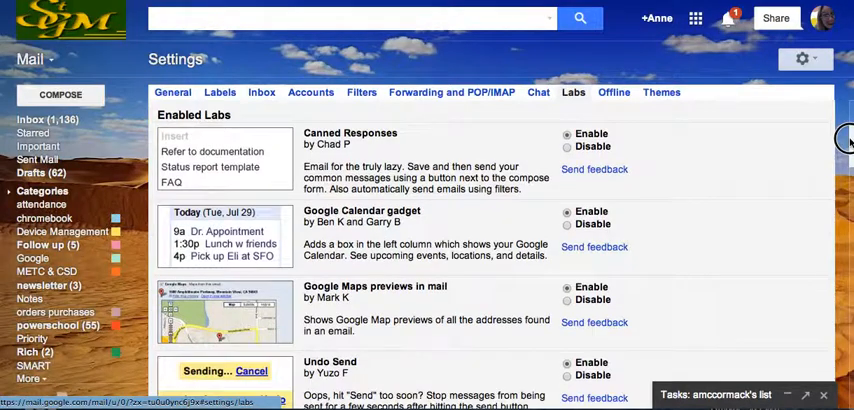
{"action": "scroll", "scroll_direction": "down", "scroll_amount": 3}
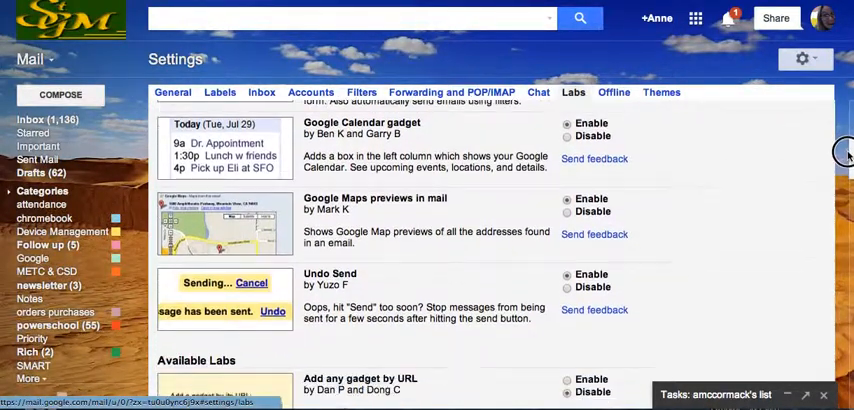
{"action": "scroll", "scroll_direction": "down", "scroll_amount": 3}
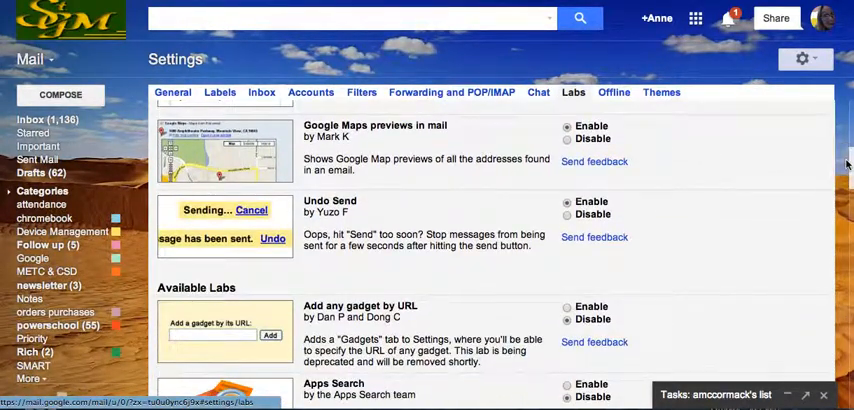
{"action": "mouse_move", "coordinate": [636, 176]}
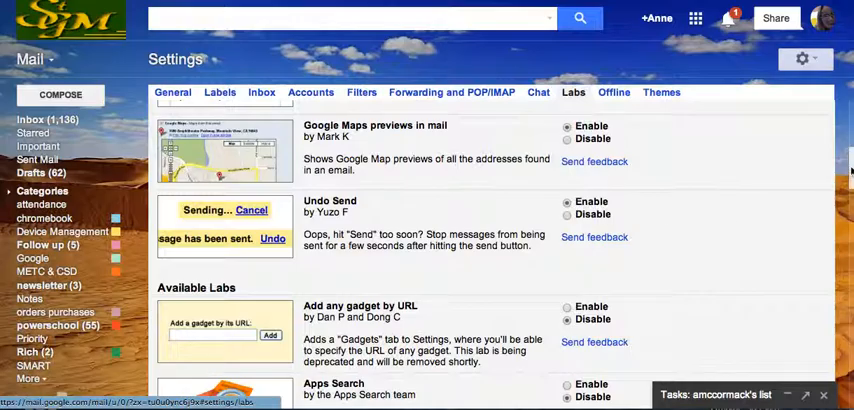
{"action": "scroll", "scroll_direction": "down", "scroll_amount": 3}
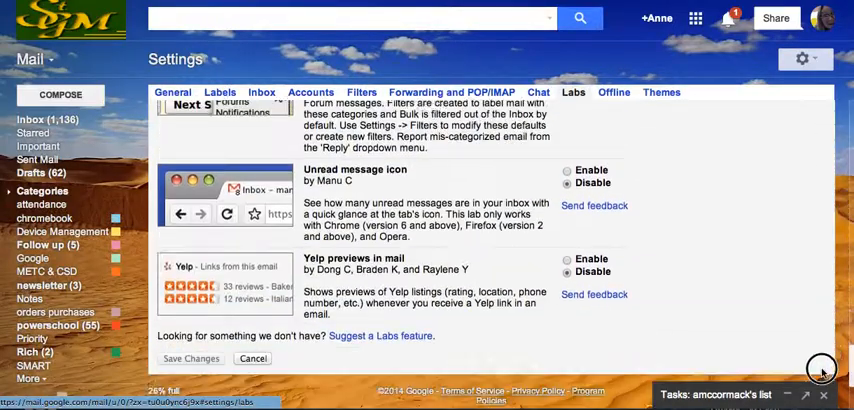
{"action": "scroll", "scroll_direction": "down", "scroll_amount": 3}
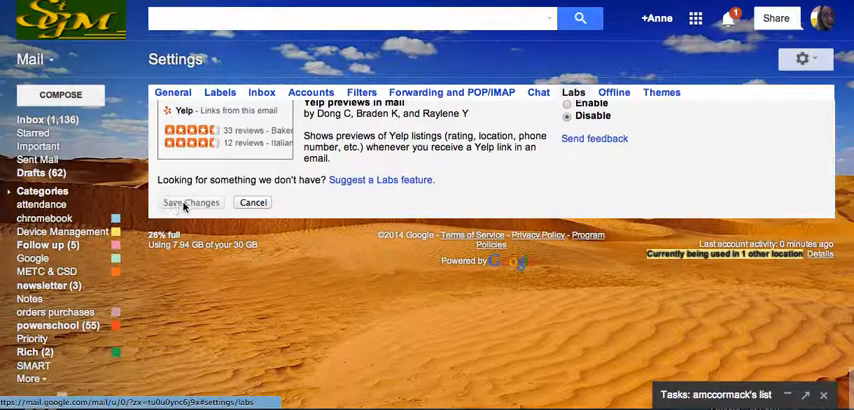
{"action": "left_click", "coordinate": [30, 118]}
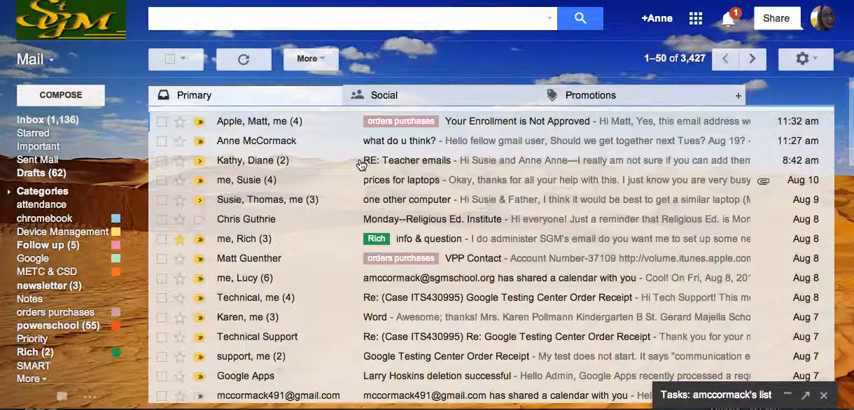
- Start a new message to the 'mcc' contact with subject 'try labs'
{"action": "left_click", "coordinate": [60, 94]}
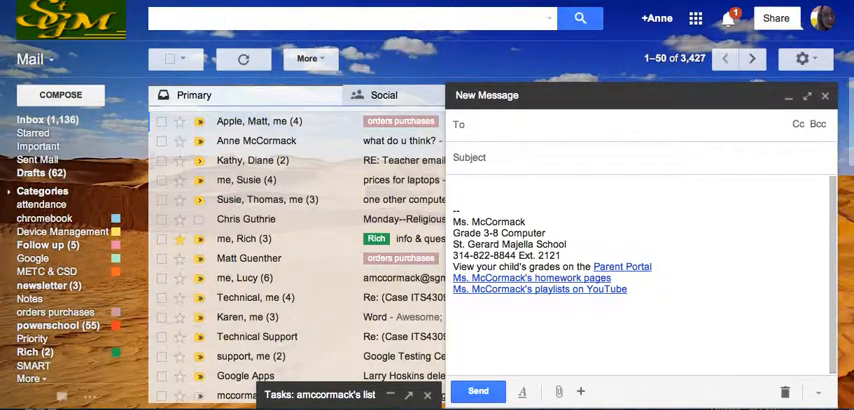
{"action": "type", "text": "mcc"}
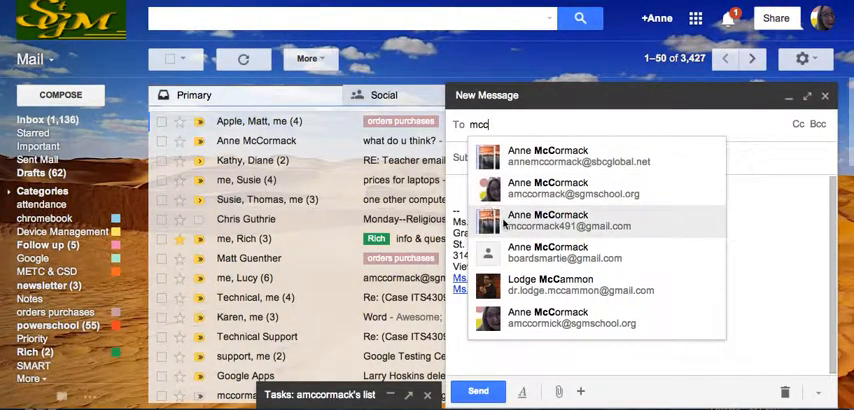
{"action": "left_click", "coordinate": [568, 226]}
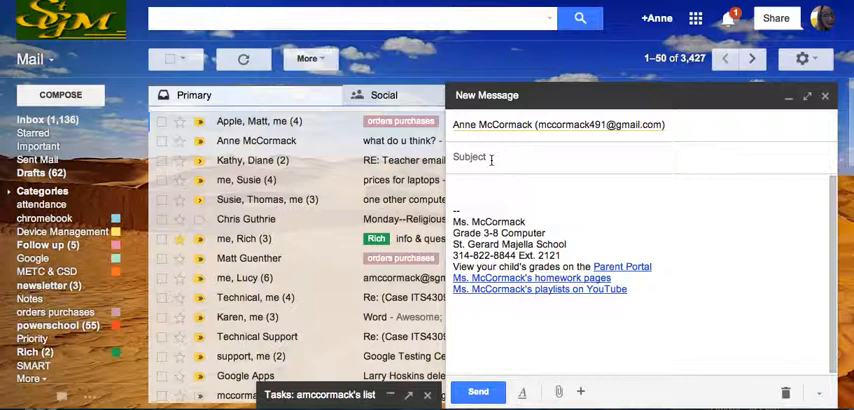
{"action": "type", "text": "try"}
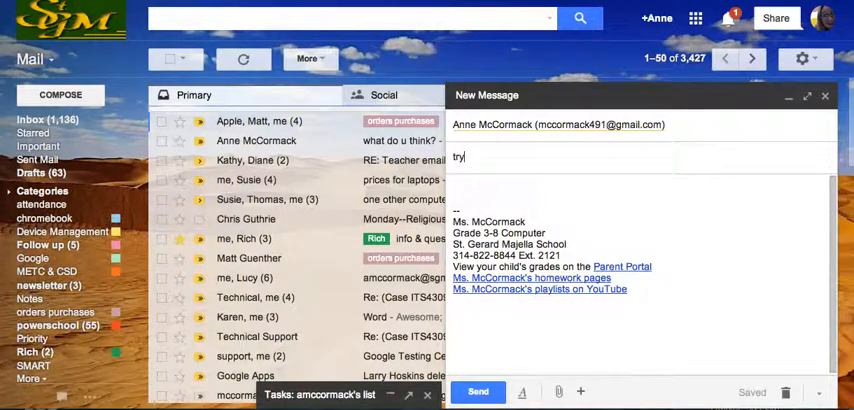
{"action": "type", "text": "lab"}
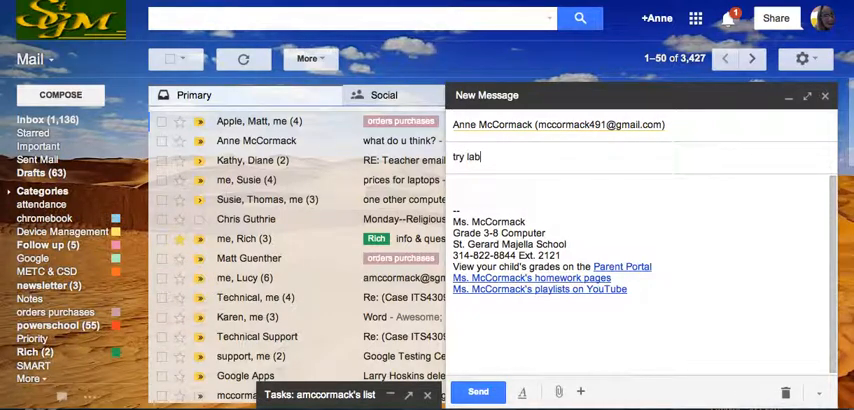
{"action": "type", "text": "s"}
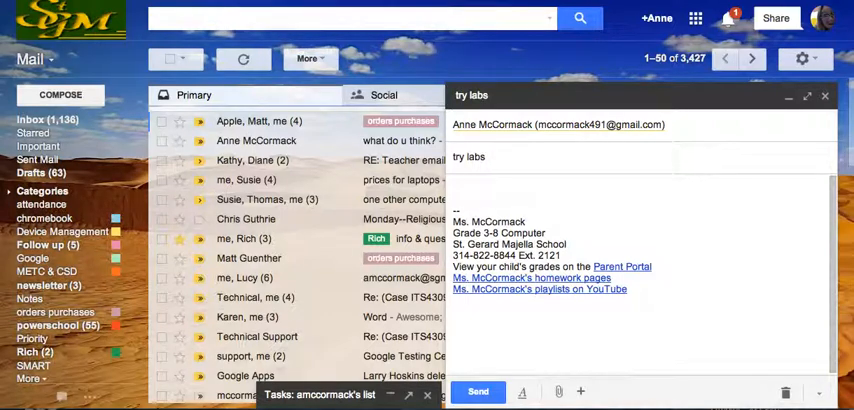
- Write a body beginning 'Hi there!' followed by filler text
{"action": "type", "text": "H"}
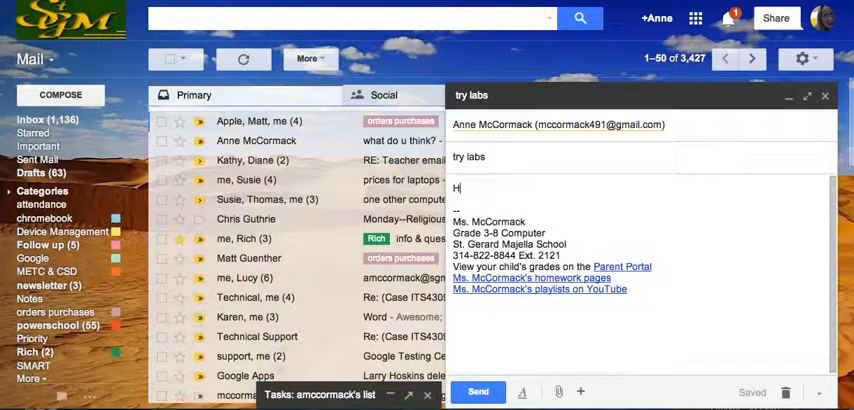
{"action": "type", "text": "i ther"}
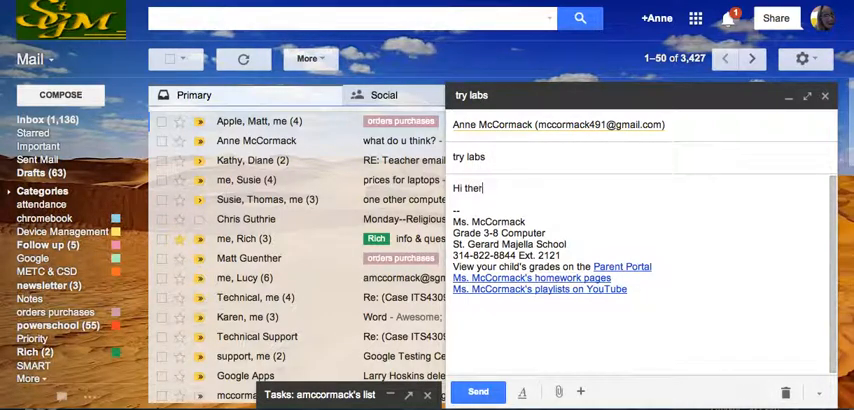
{"action": "type", "text": "e! asd ihf"}
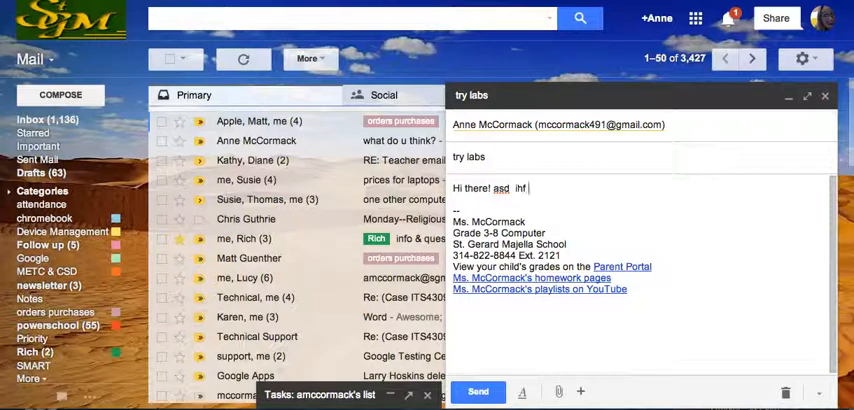
{"action": "type", "text": "qwe iouh .kasdoiuhgf ; la iuh"}
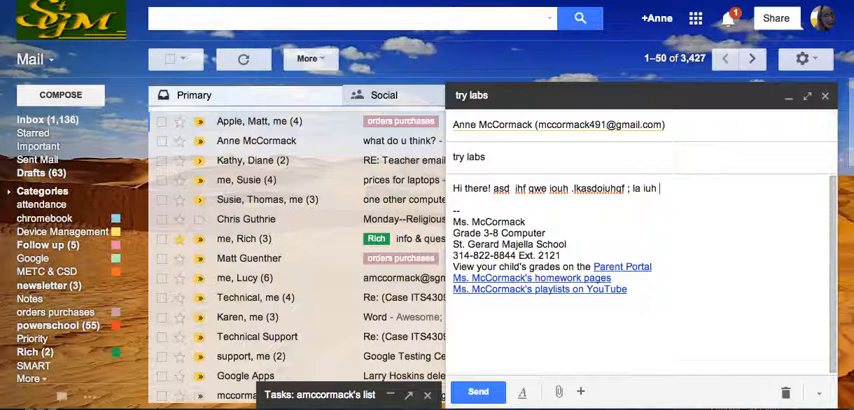
{"action": "type", "text": "cdoiuh p oiasd uhof"}
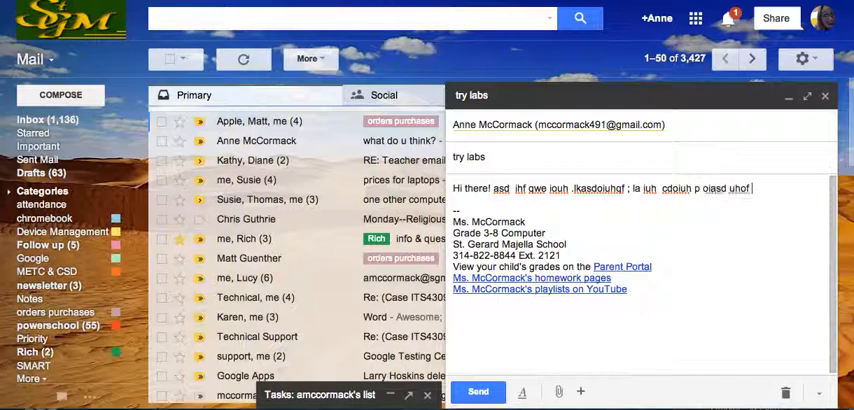
- Send the 'try labs' message, then recall it with Undo Send
{"action": "left_click", "coordinate": [476, 392]}
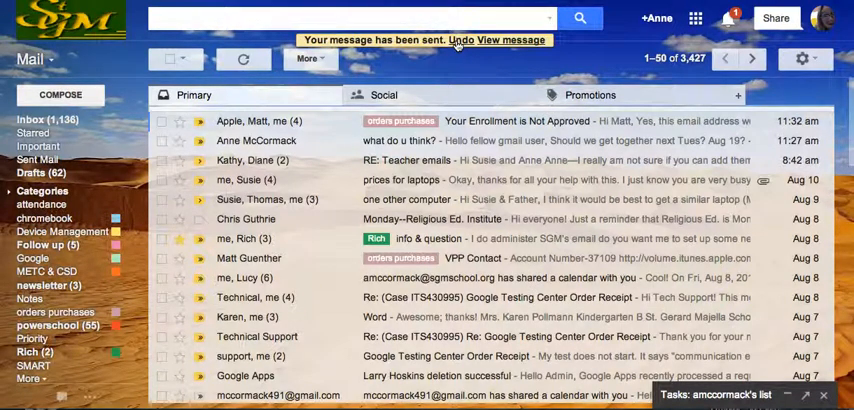
{"action": "left_click", "coordinate": [448, 40]}
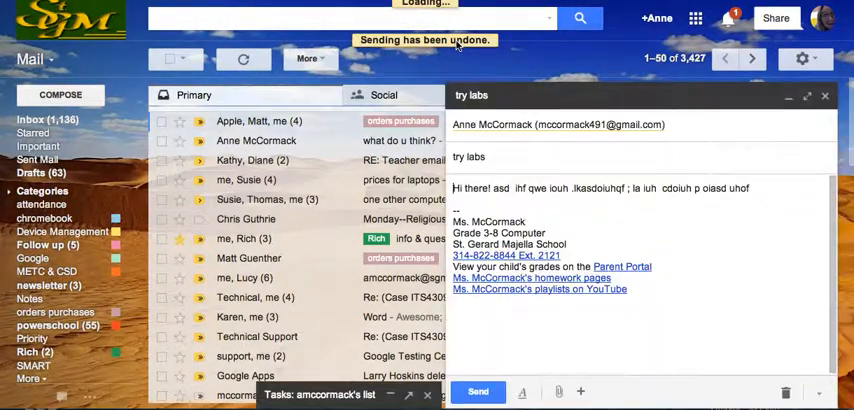